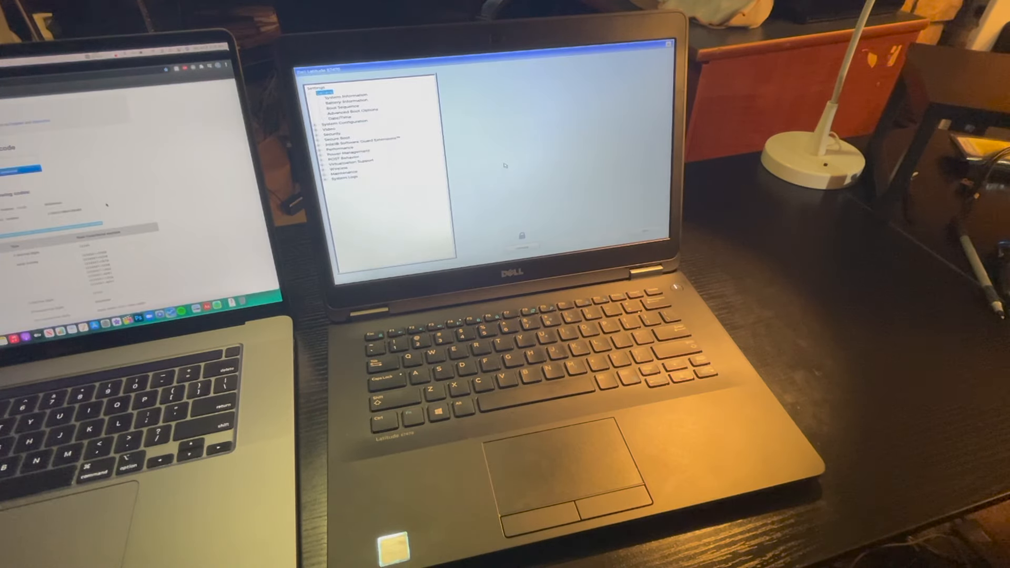
Step: Reveal System Information and bring up the Setup Unlock prompt showing system number 60KSLC2-6FF1
left_click(343, 95)
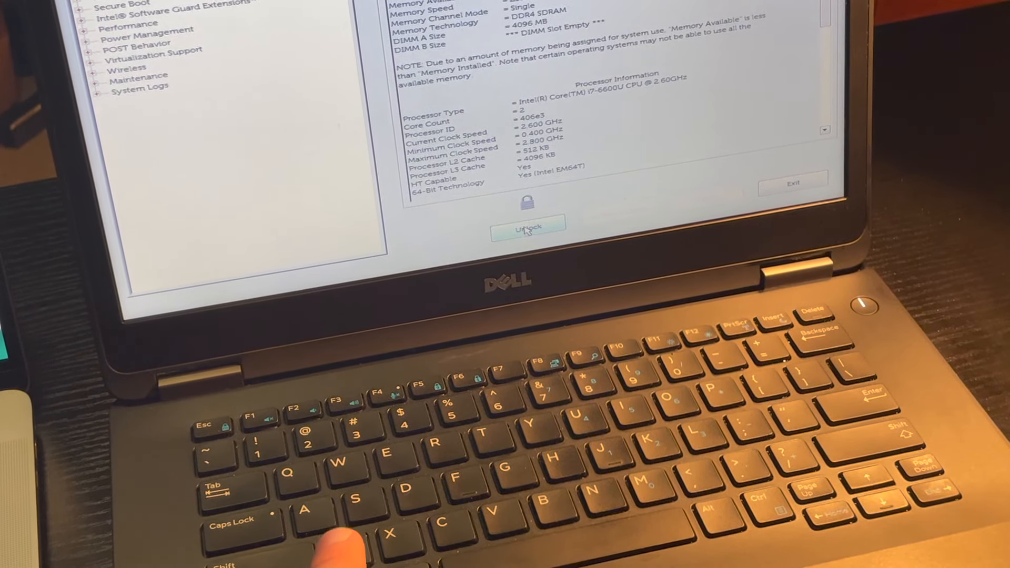
left_click(527, 225)
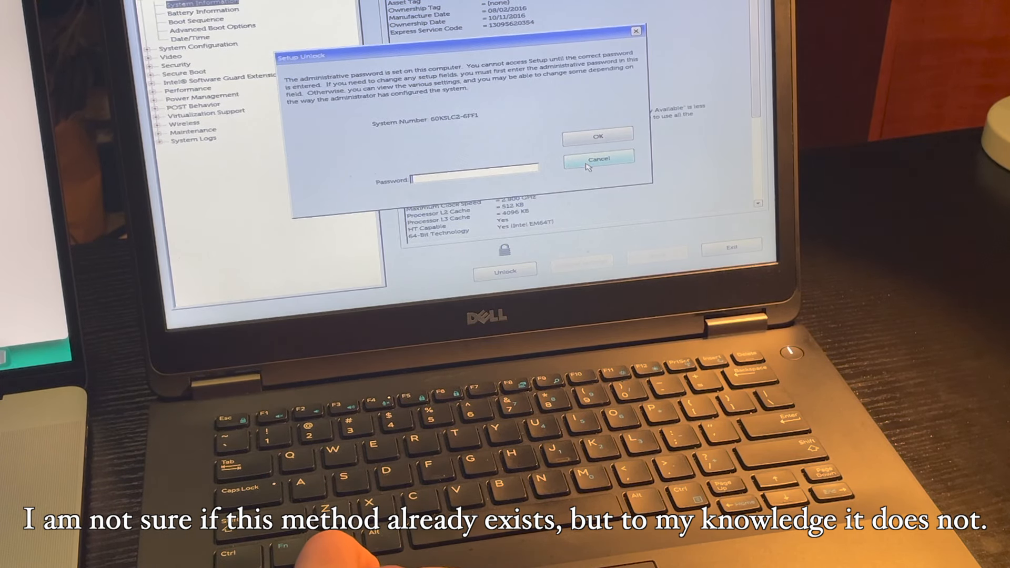
Step: Cancel the unlock prompt and set a new System Password under Security, entered twice and confirmed
left_click(599, 159)
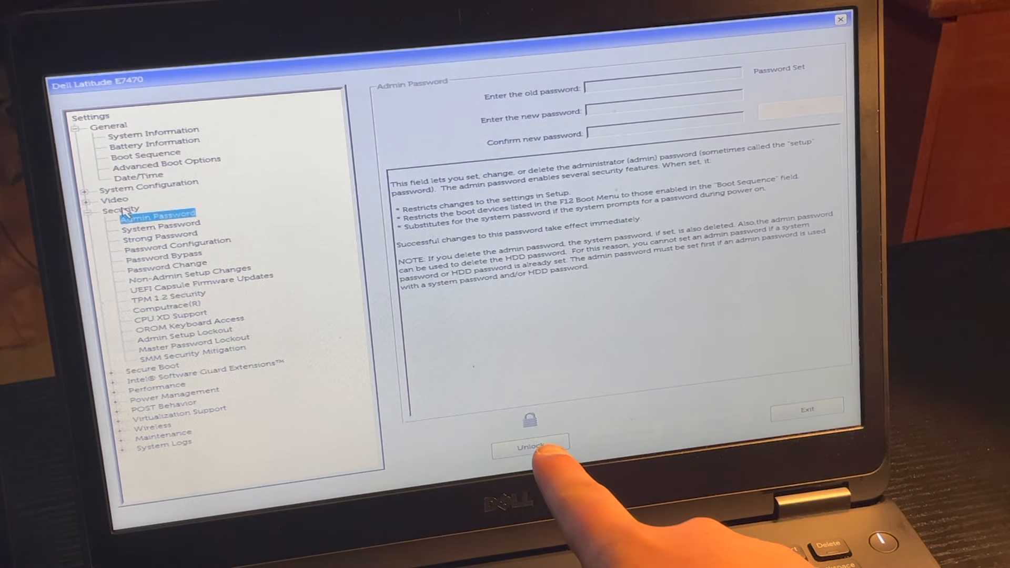
left_click(162, 223)
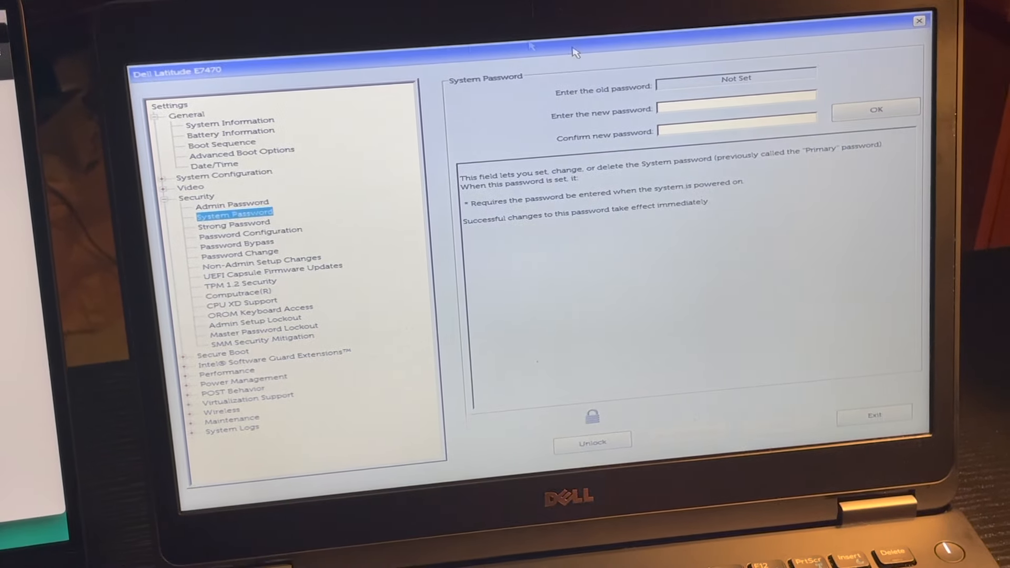
type("**")
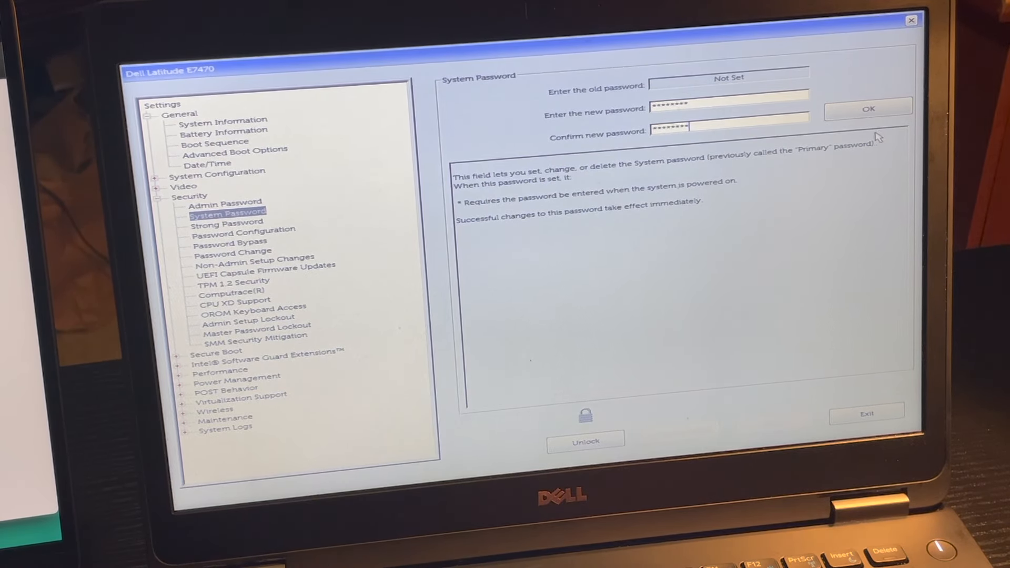
left_click(869, 108)
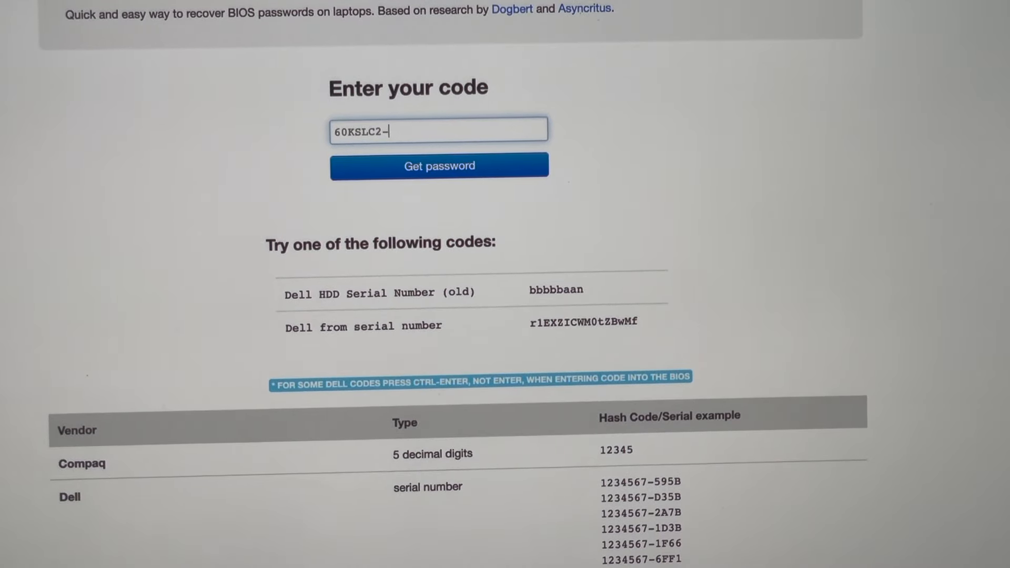
type("BF")
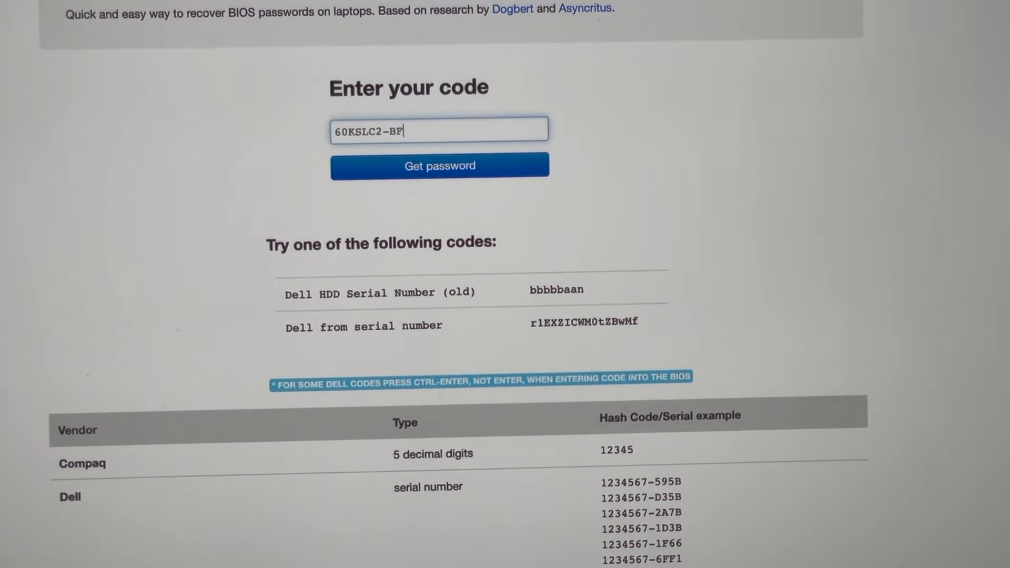
type("97")
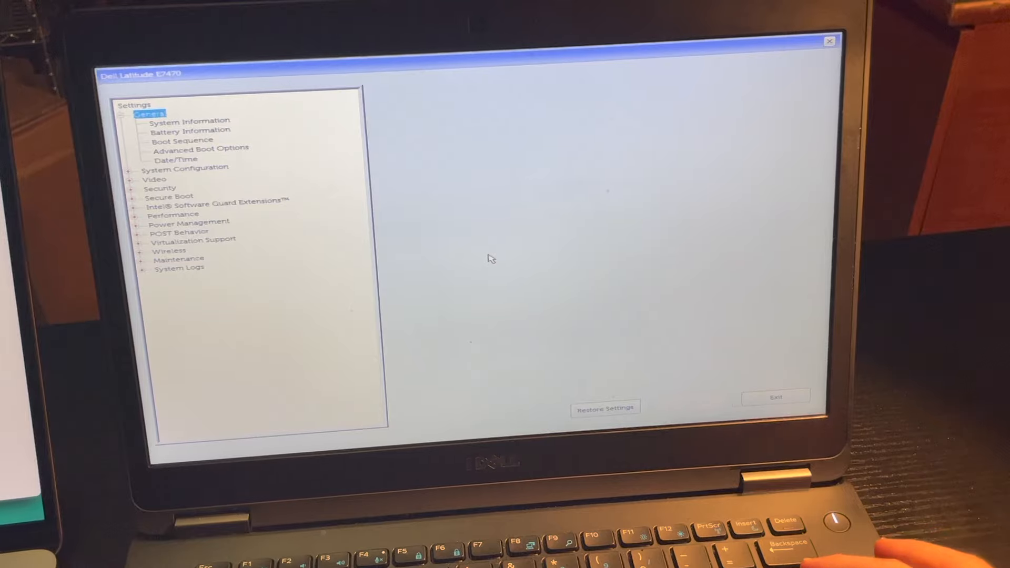
Step: Select the Security group in the now-unlocked BIOS settings tree
left_click(160, 190)
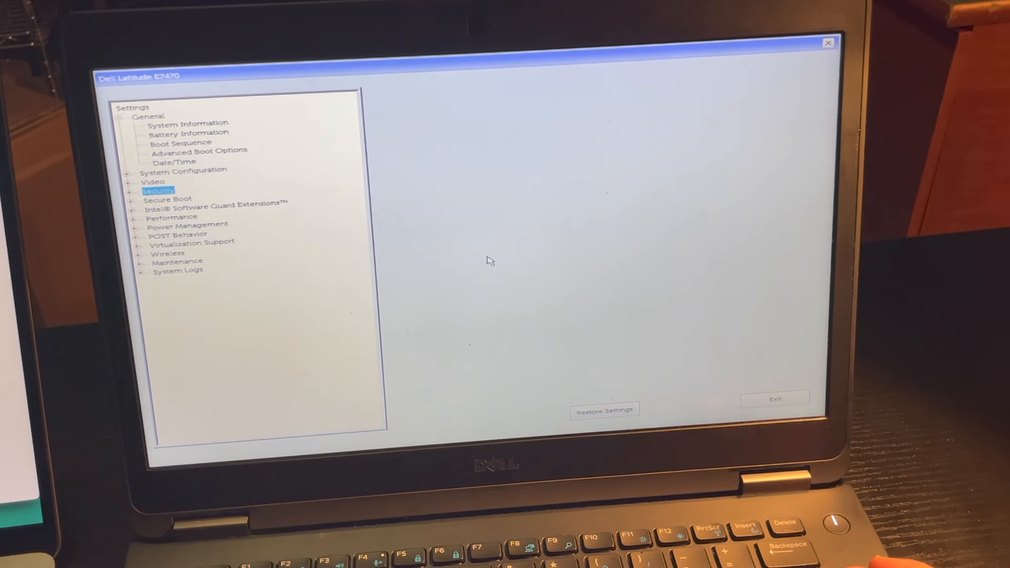